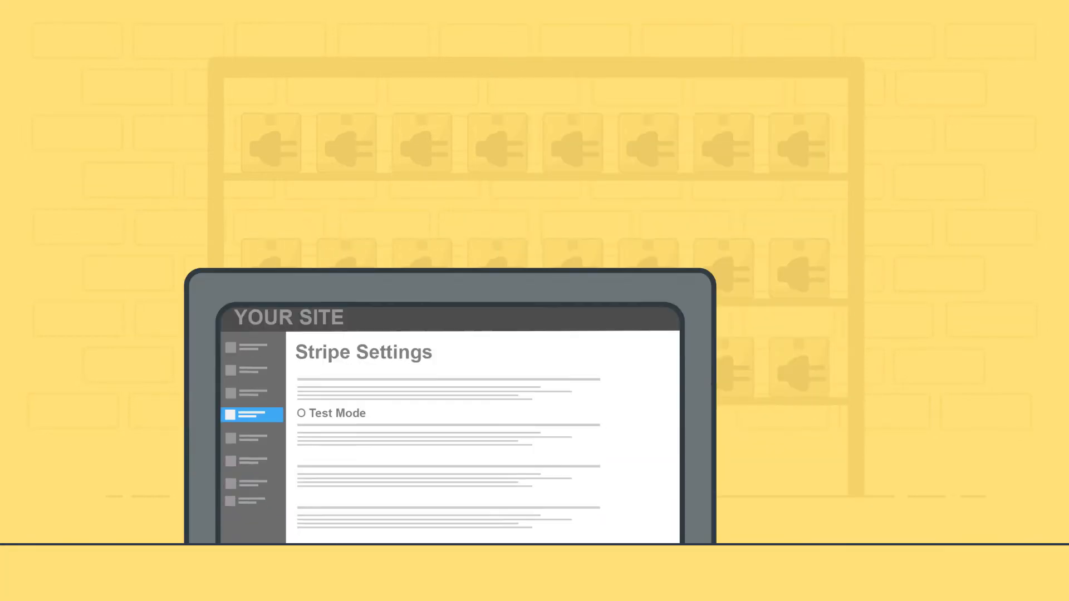
Step: Turn on Test Mode in the Stripe Settings page
{"action": "left_click", "coordinate": [304, 274]}
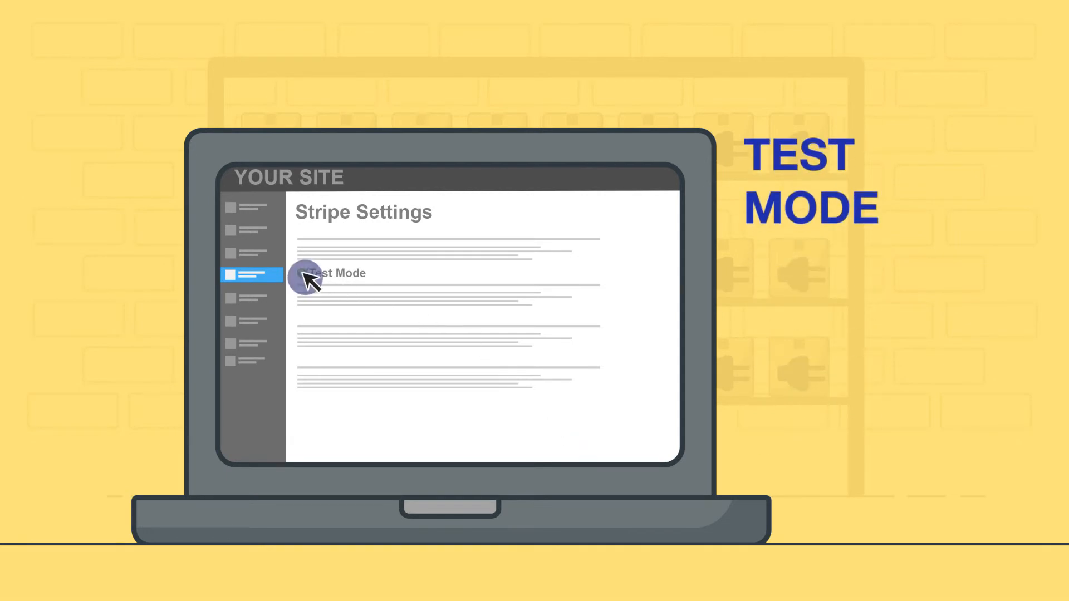
{"action": "left_click", "coordinate": [302, 274]}
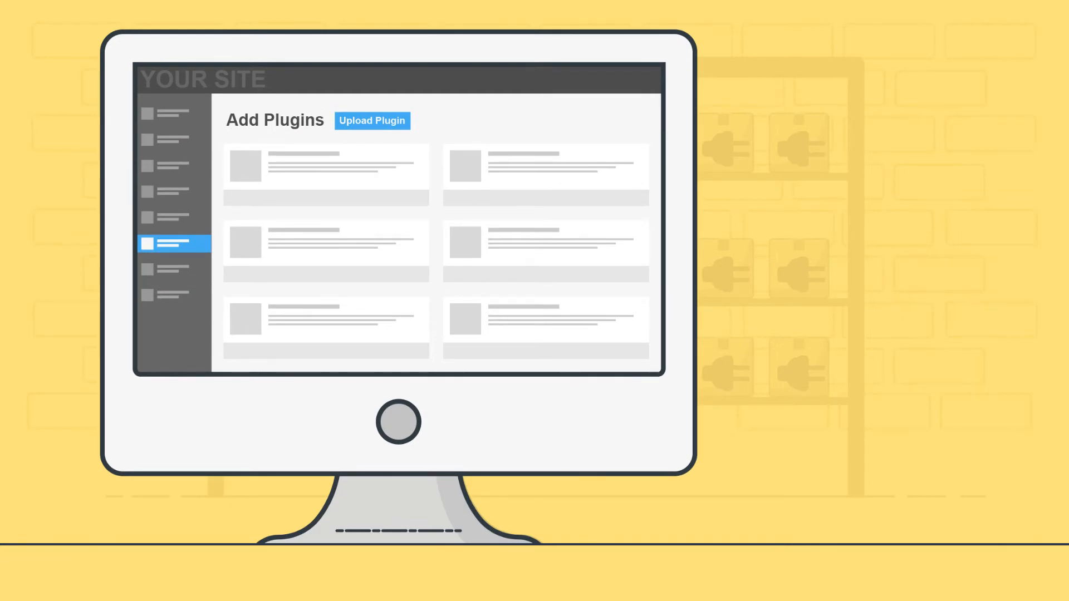
Step: Reveal the plugin upload form with its Choose File control on the Add Plugins page
{"action": "left_click", "coordinate": [372, 120]}
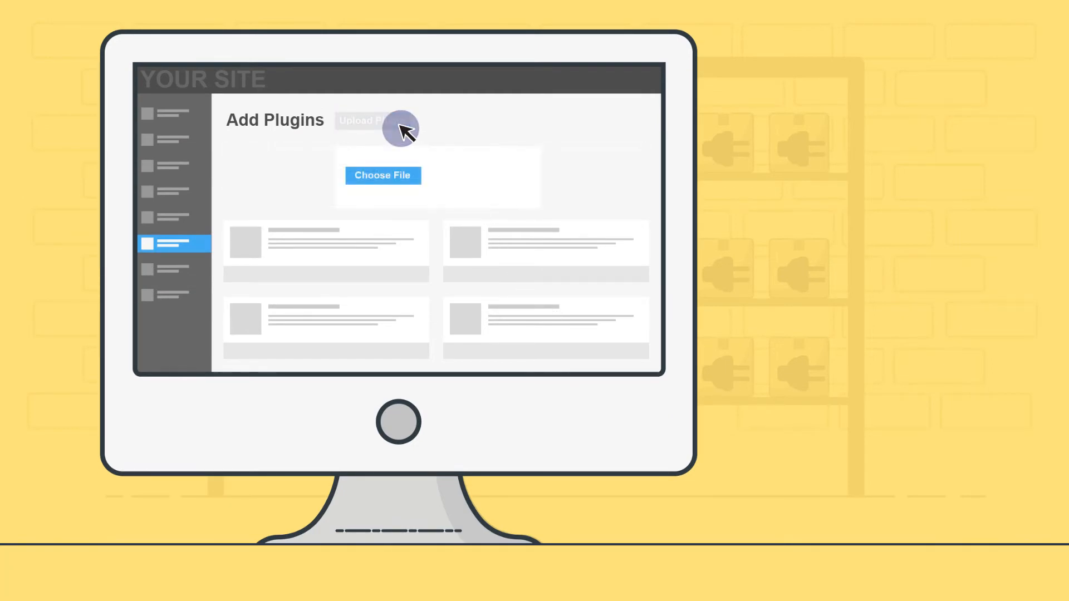